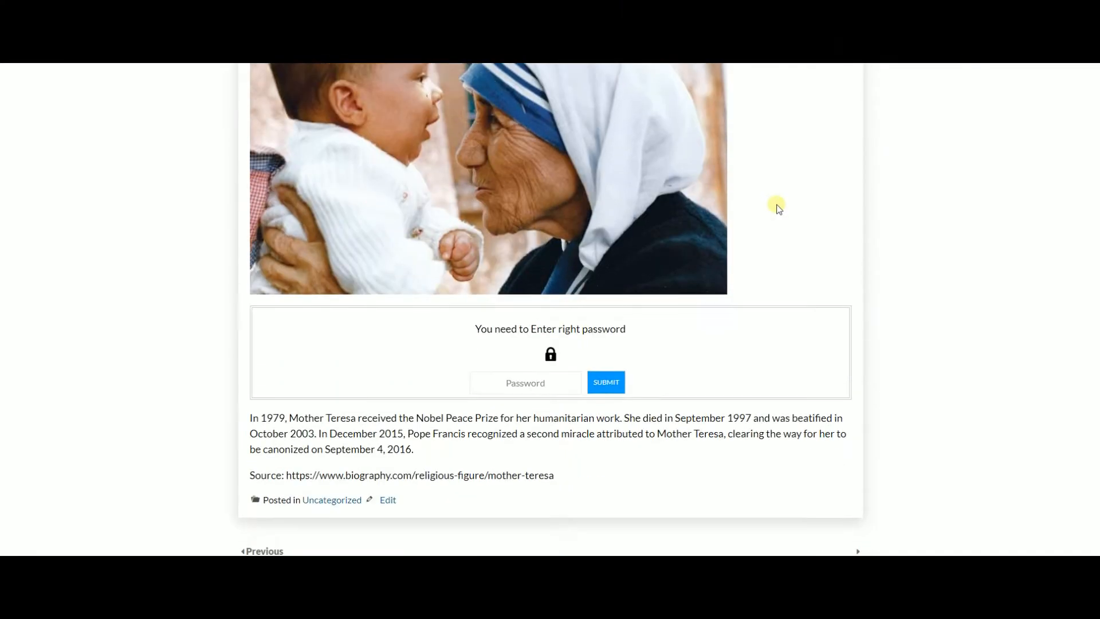
# Submit the password on the live Mother Teresa post and select the revealed paragraph text
pyautogui.scroll(-3)
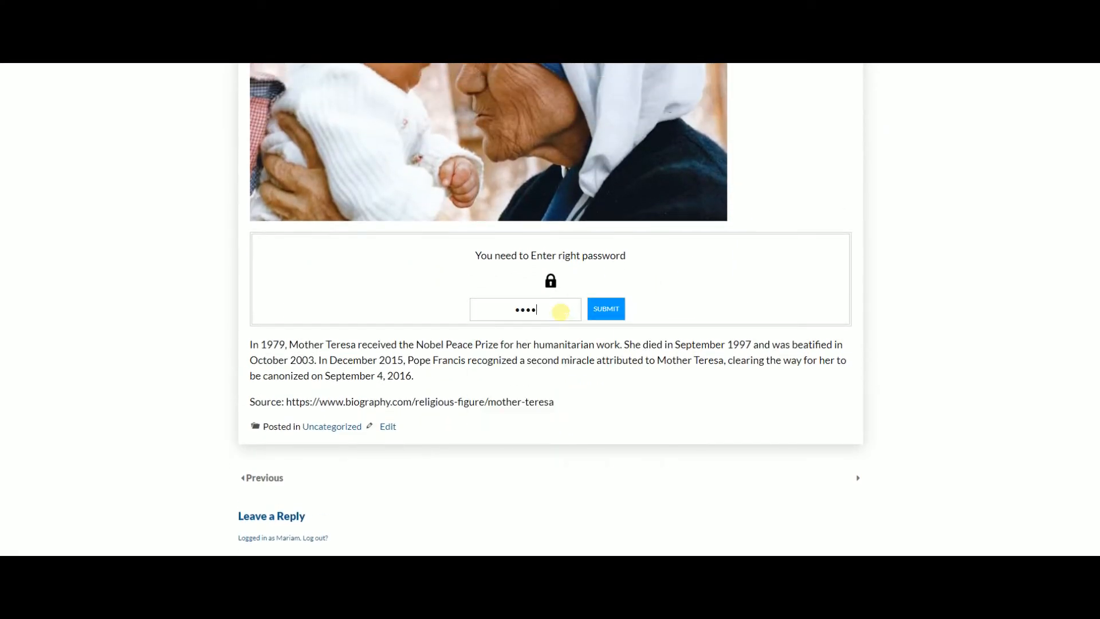
pyautogui.click(605, 309)
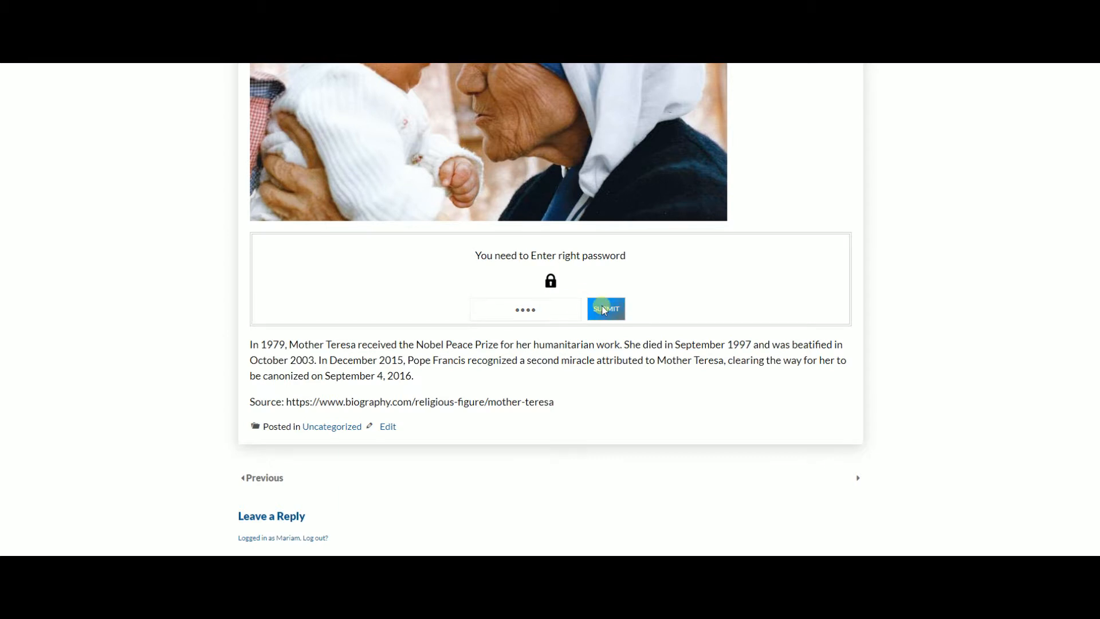
pyautogui.click(605, 308)
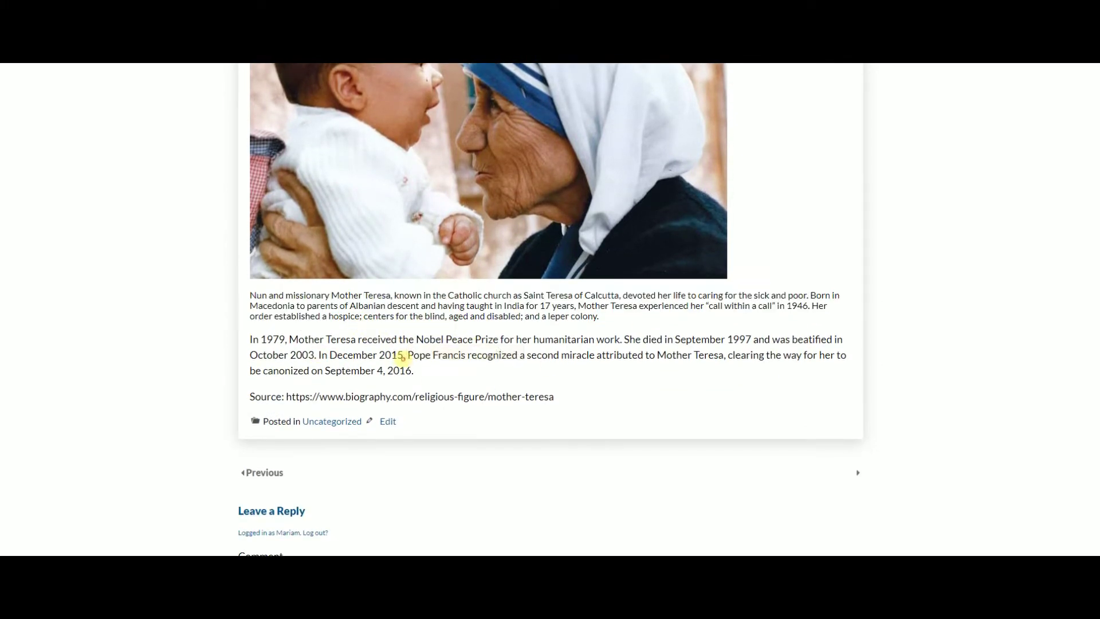
pyautogui.moveTo(477, 354); pyautogui.dragTo(572, 354)
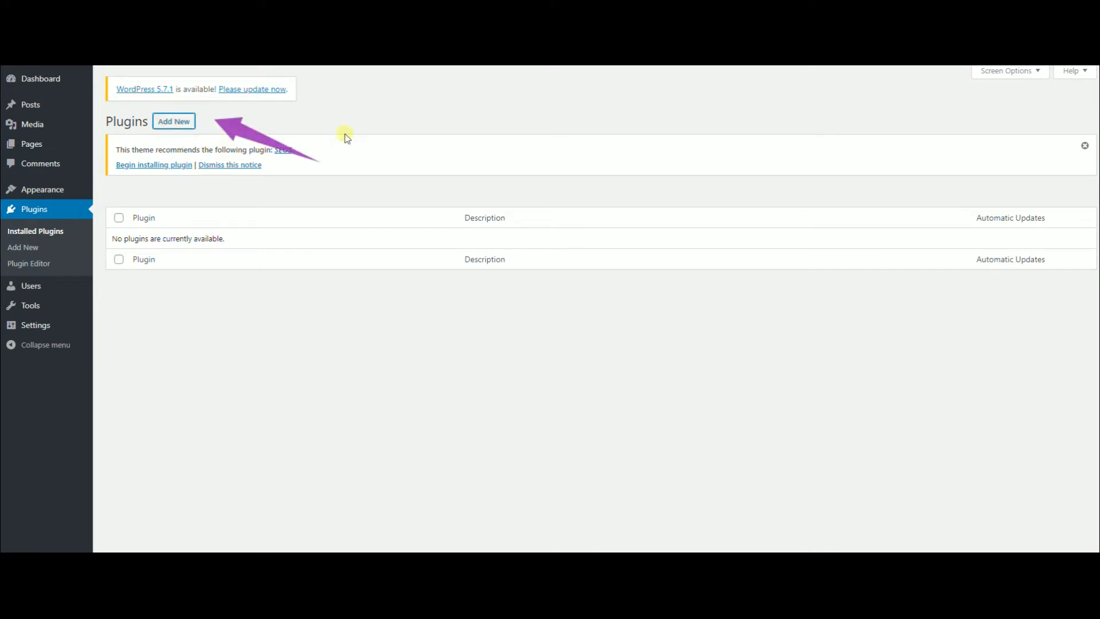
# Search the Add Plugins page for 'copy content protection'
pyautogui.click(175, 122)
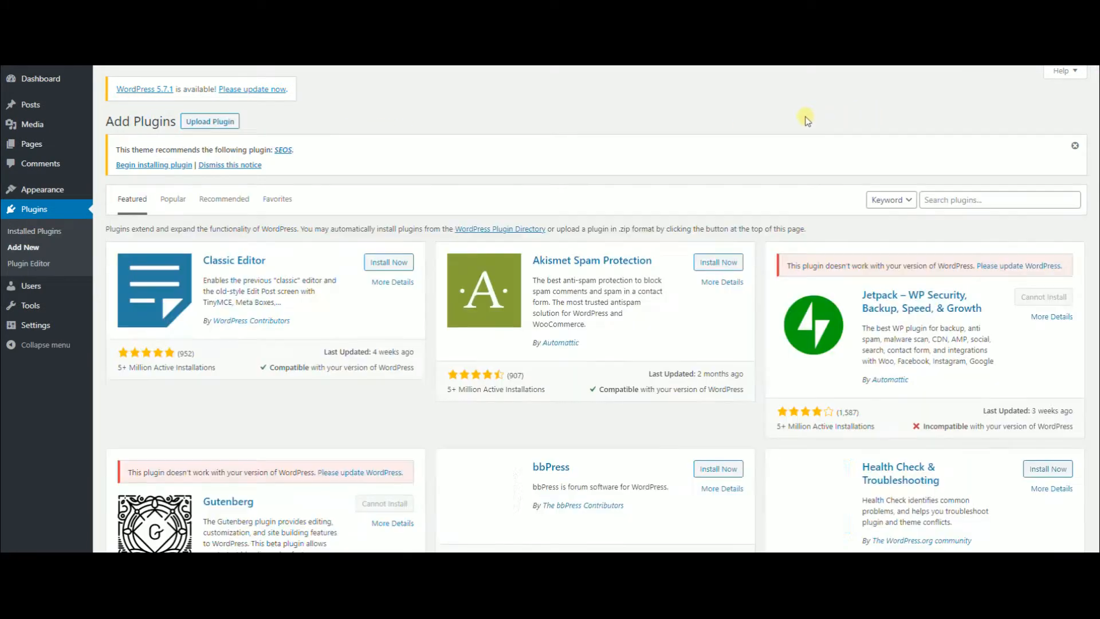
pyautogui.write('copy content protection')
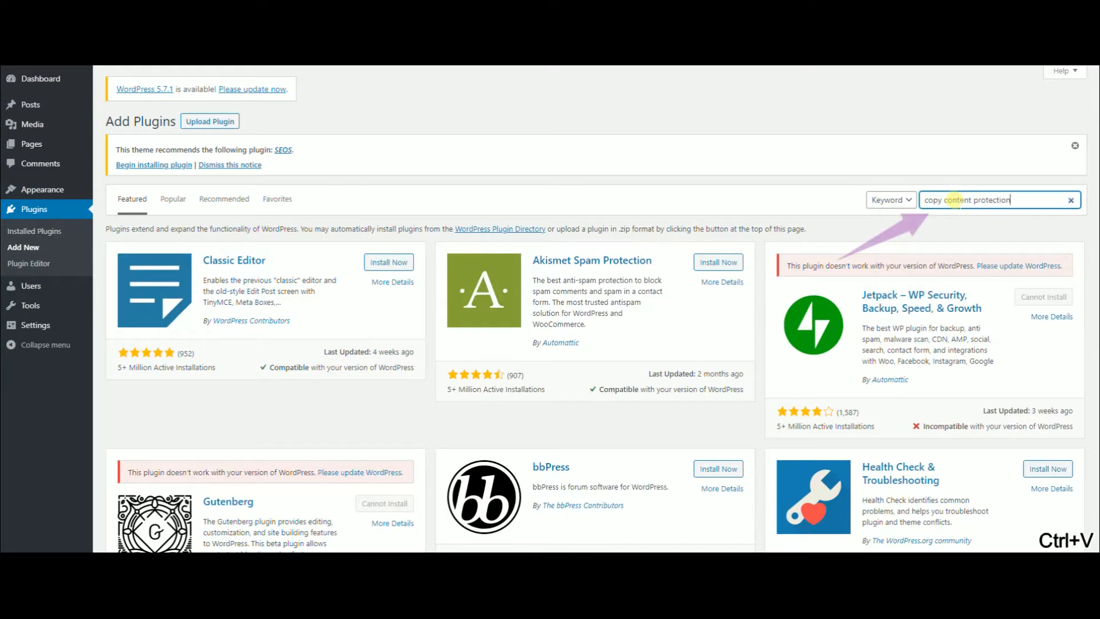
pyautogui.press('Enter')
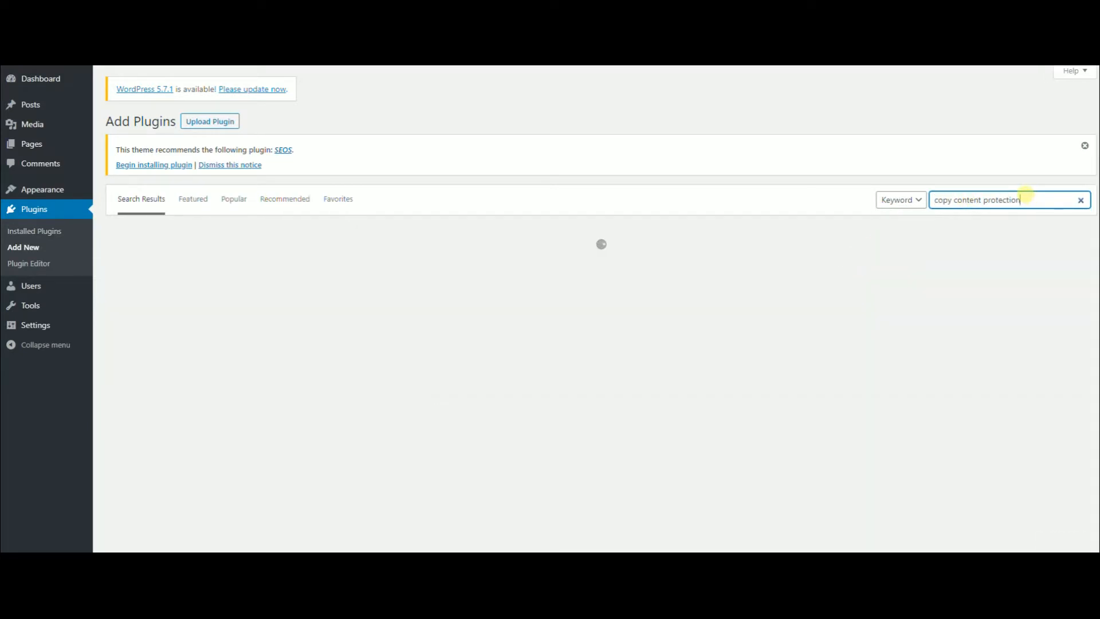
pyautogui.press('Enter')
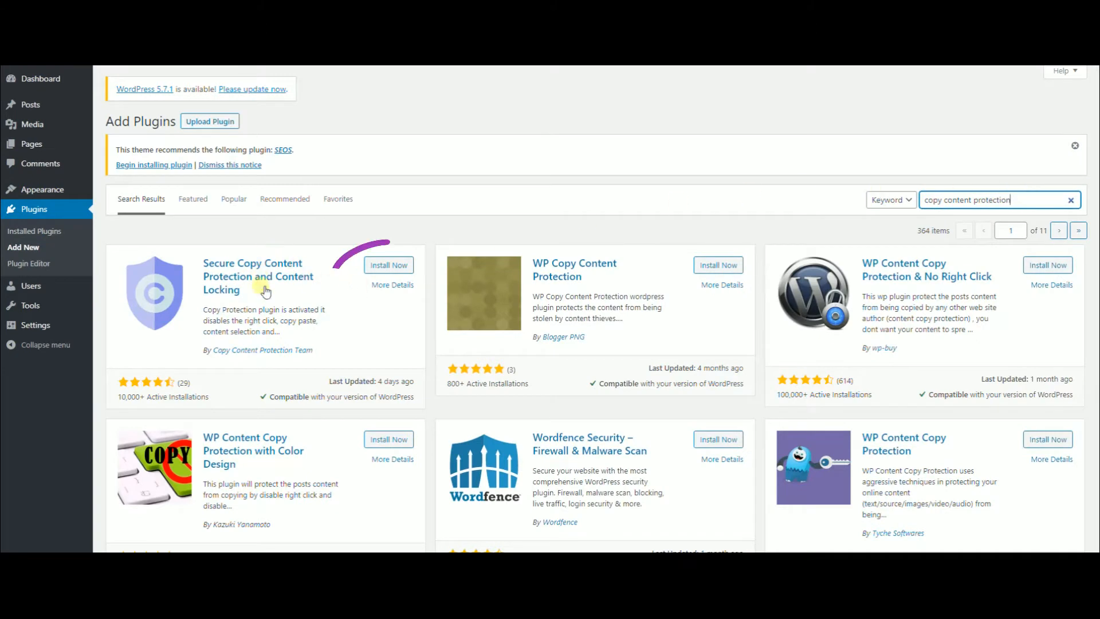
# Install and activate the Secure Copy Content Protection plugin
pyautogui.click(389, 264)
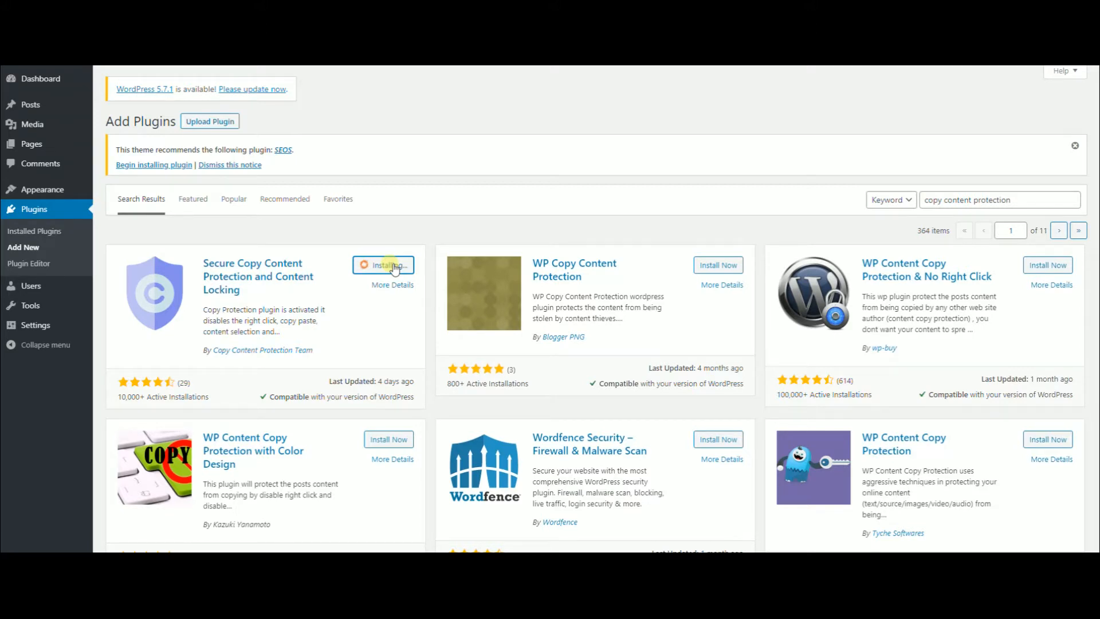
pyautogui.click(394, 266)
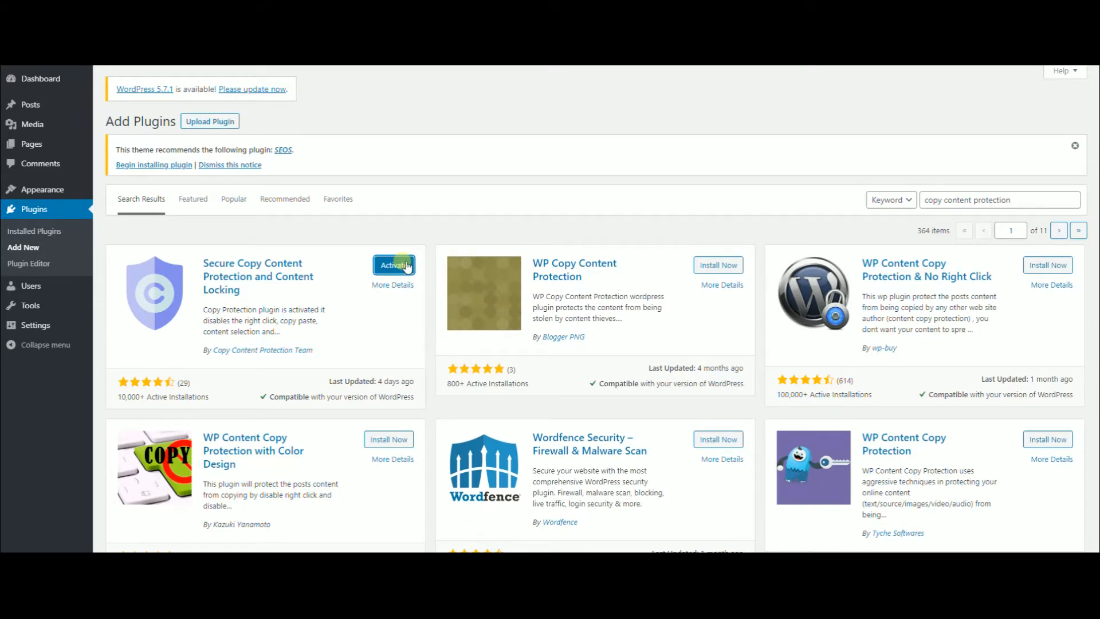
pyautogui.click(394, 265)
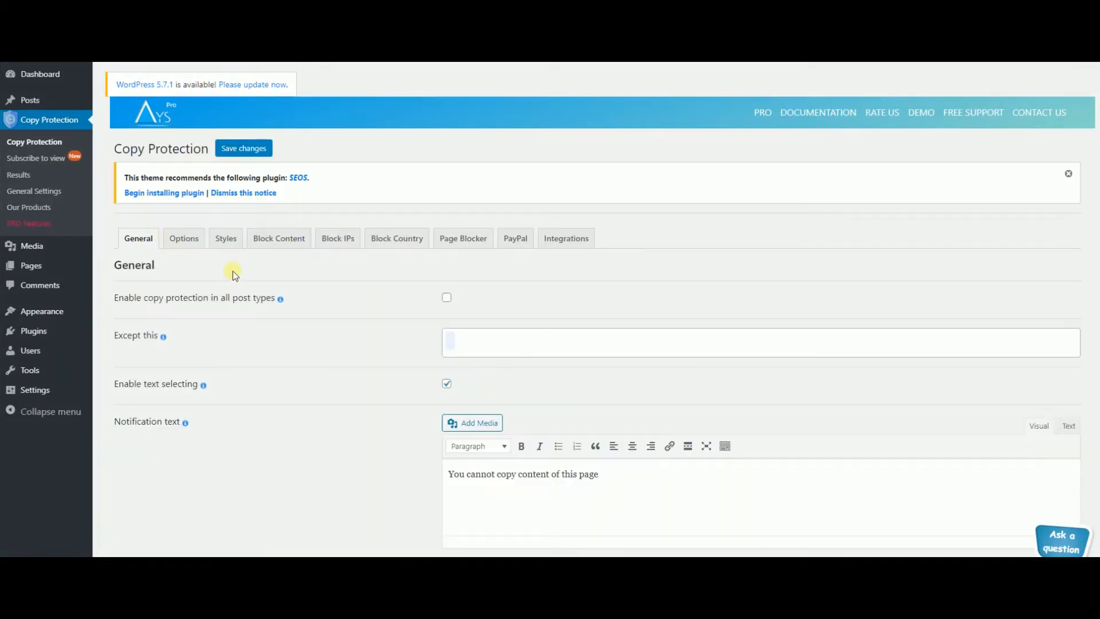
pyautogui.moveTo(279, 298)
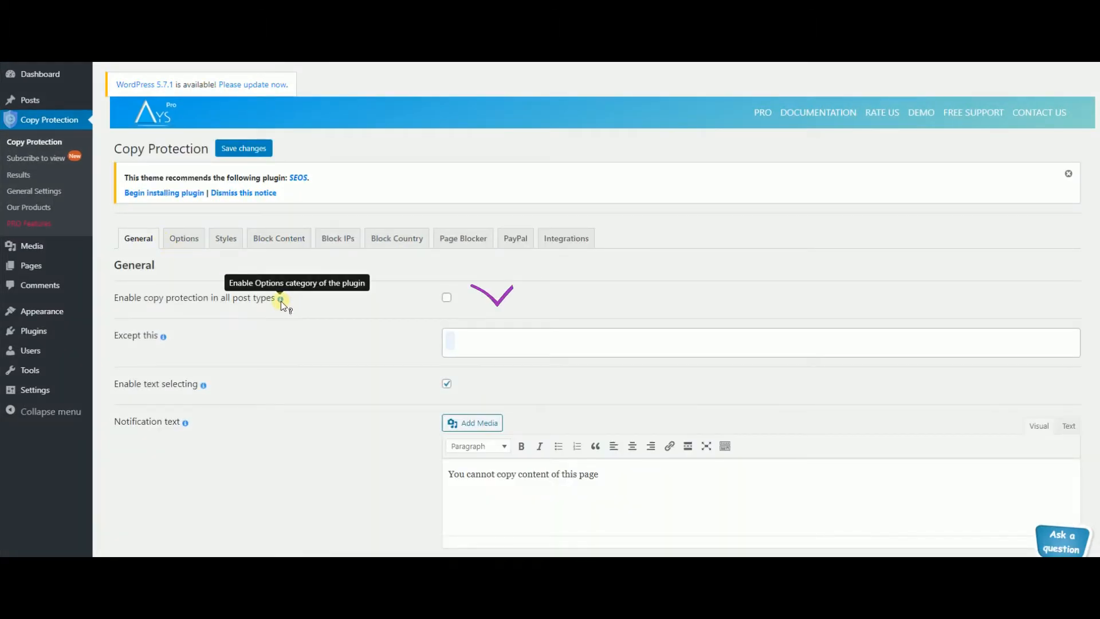
# Tick 'Enable copy protection in all post types' and review the 'Except this' post-type list
pyautogui.click(447, 298)
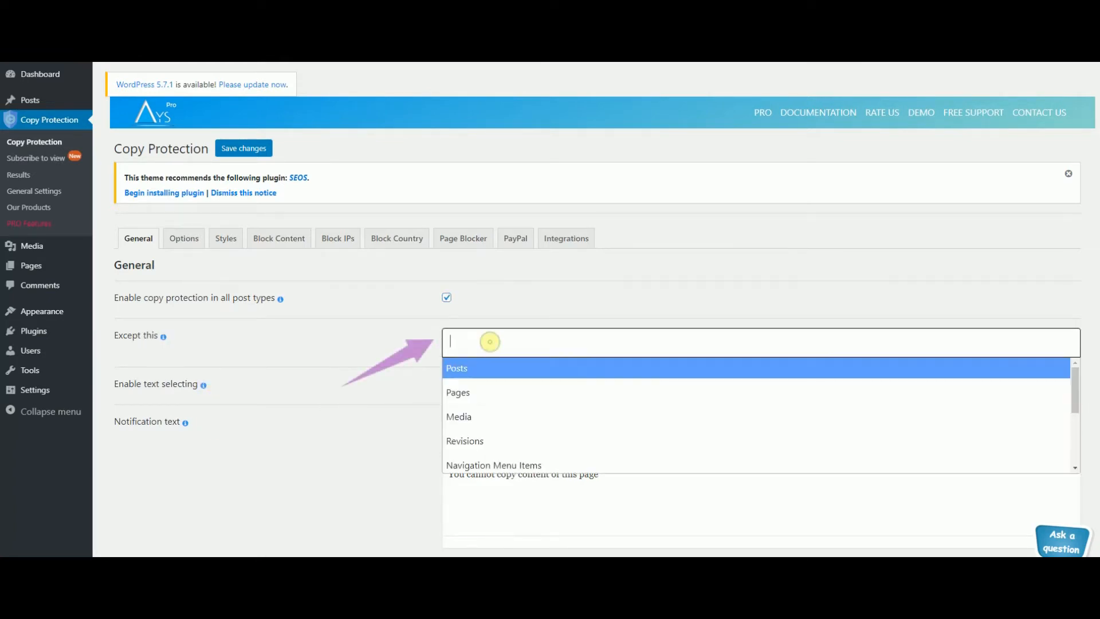
pyautogui.moveTo(490, 465)
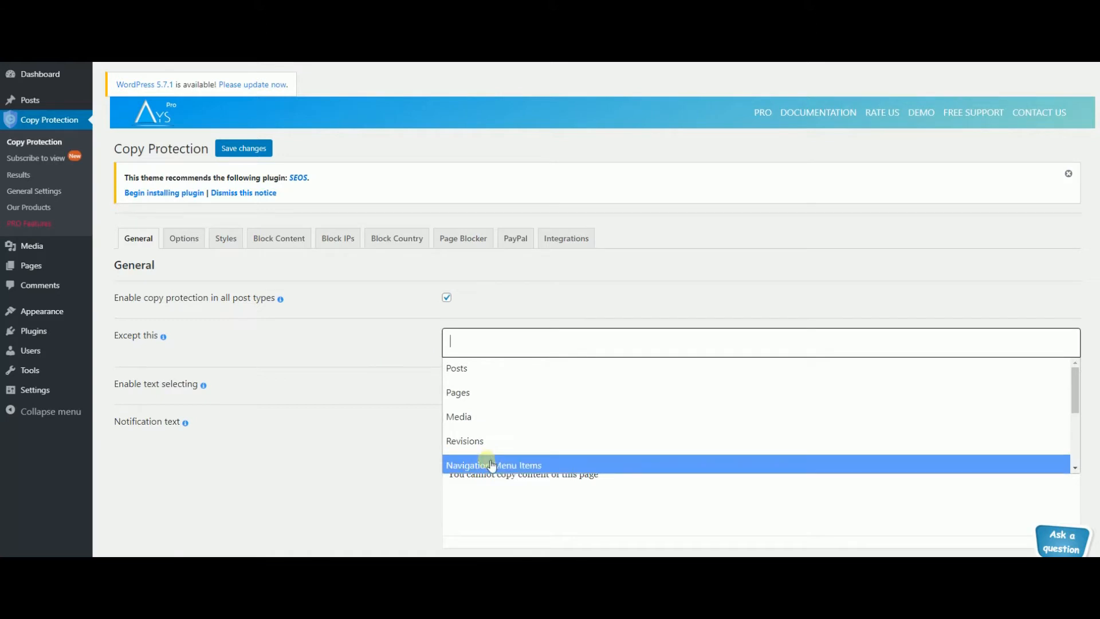
pyautogui.click(492, 465)
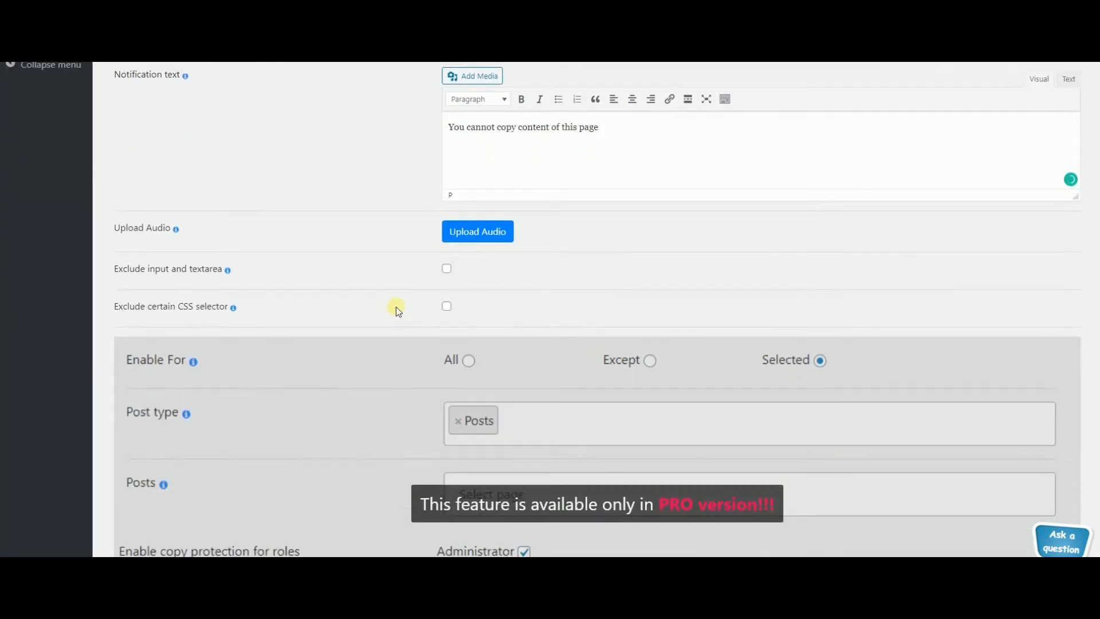
pyautogui.click(183, 238)
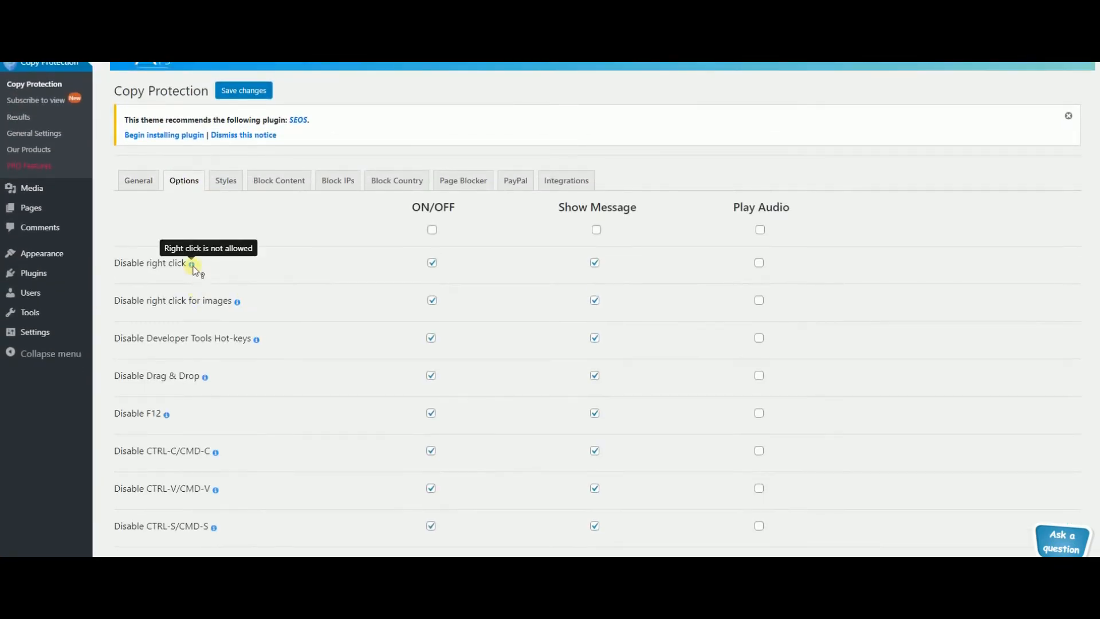
pyautogui.moveTo(236, 302)
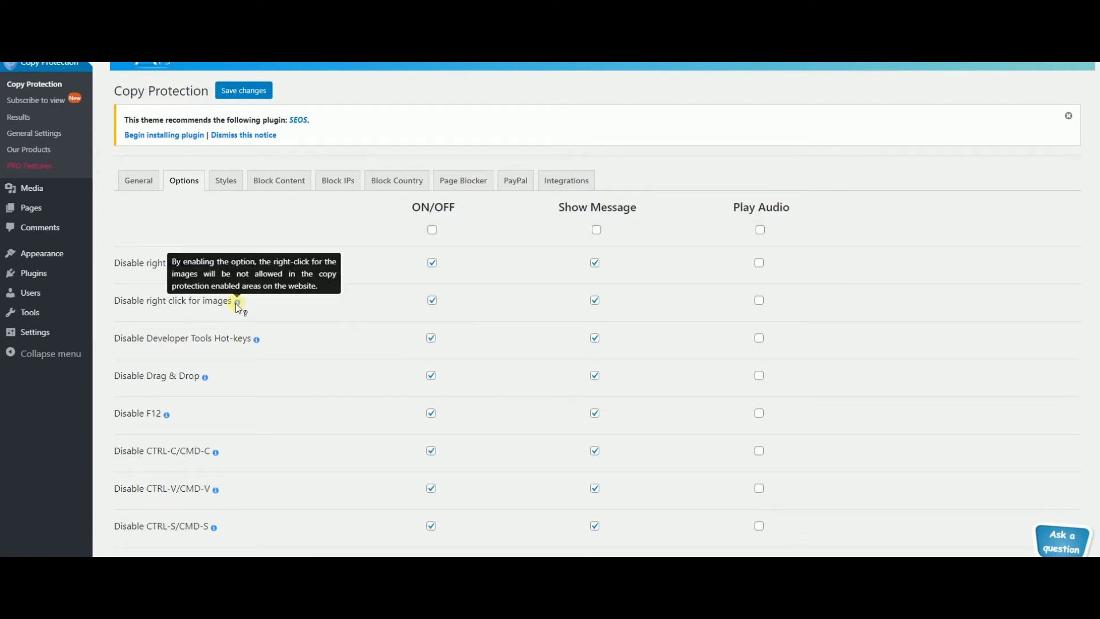
# Scroll through the right-click, drag-and-drop and CTRL-C/V/S/A/X disable toggles
pyautogui.scroll(-3)
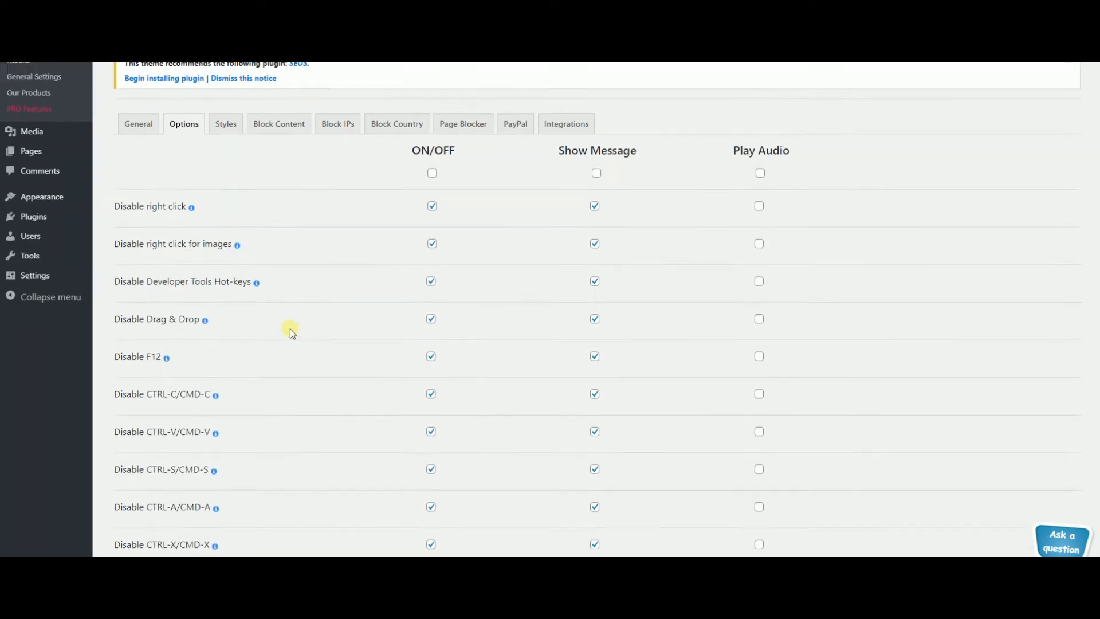
pyautogui.scroll(-3)
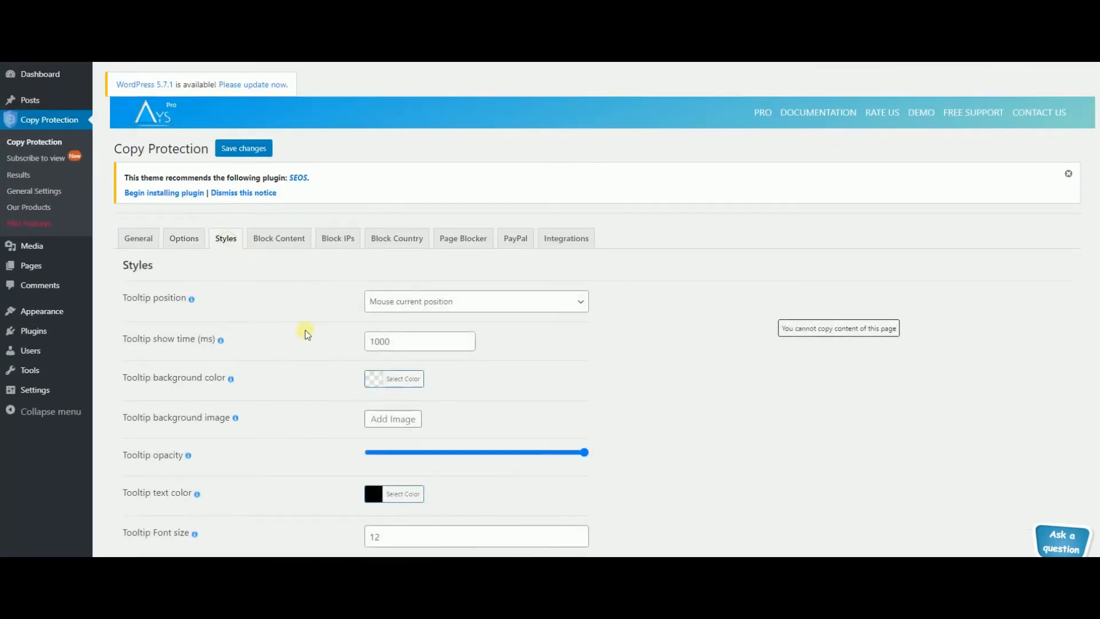
pyautogui.click(394, 378)
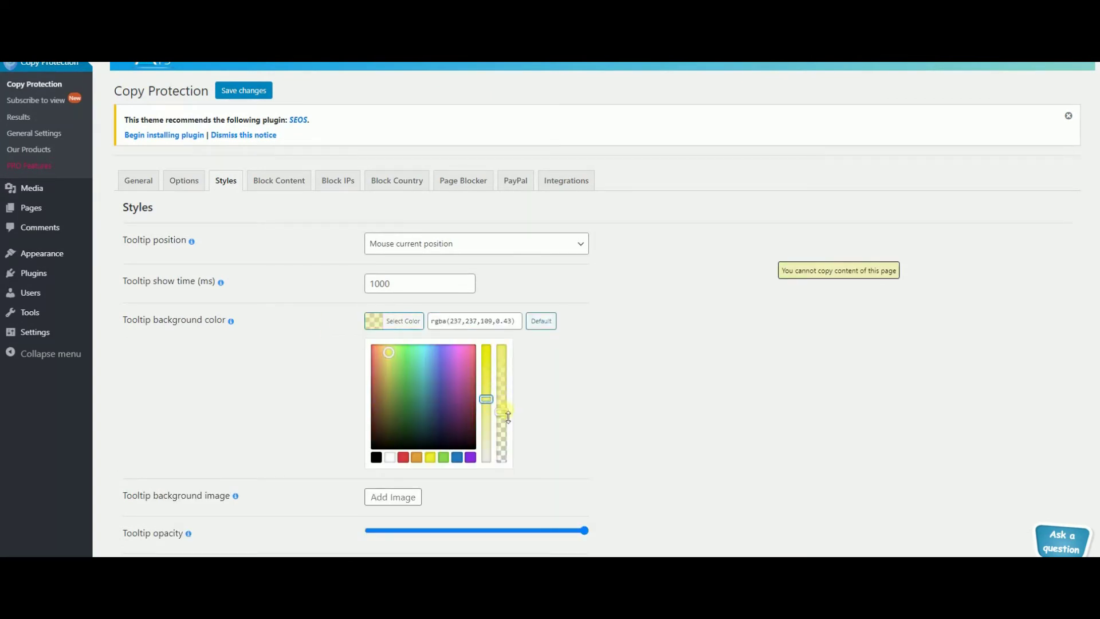
pyautogui.scroll(-3)
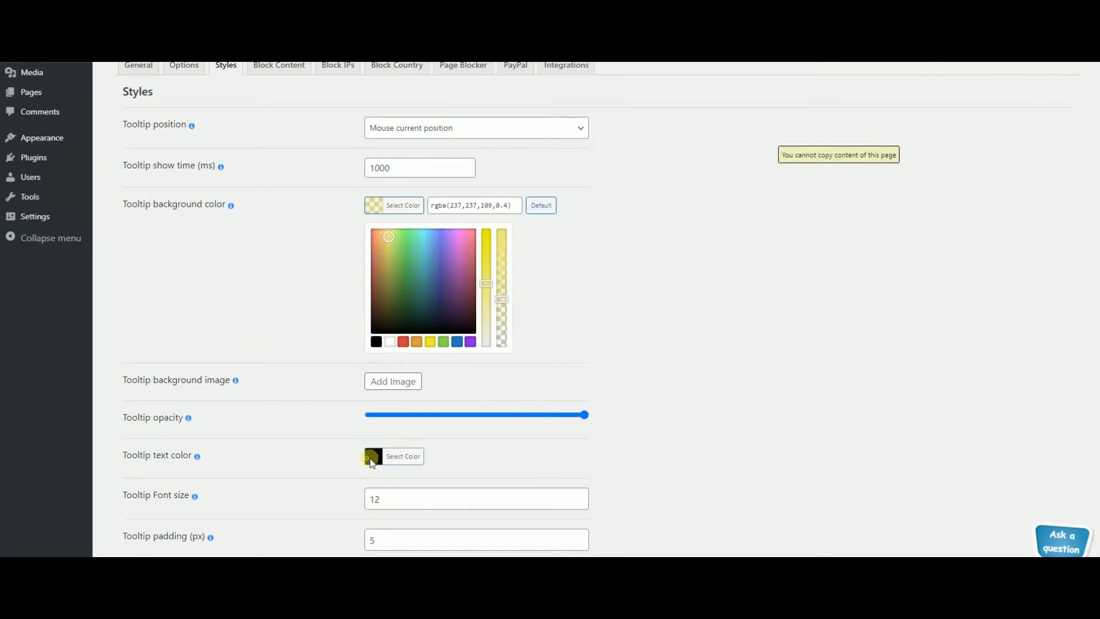
pyautogui.scroll(-3)
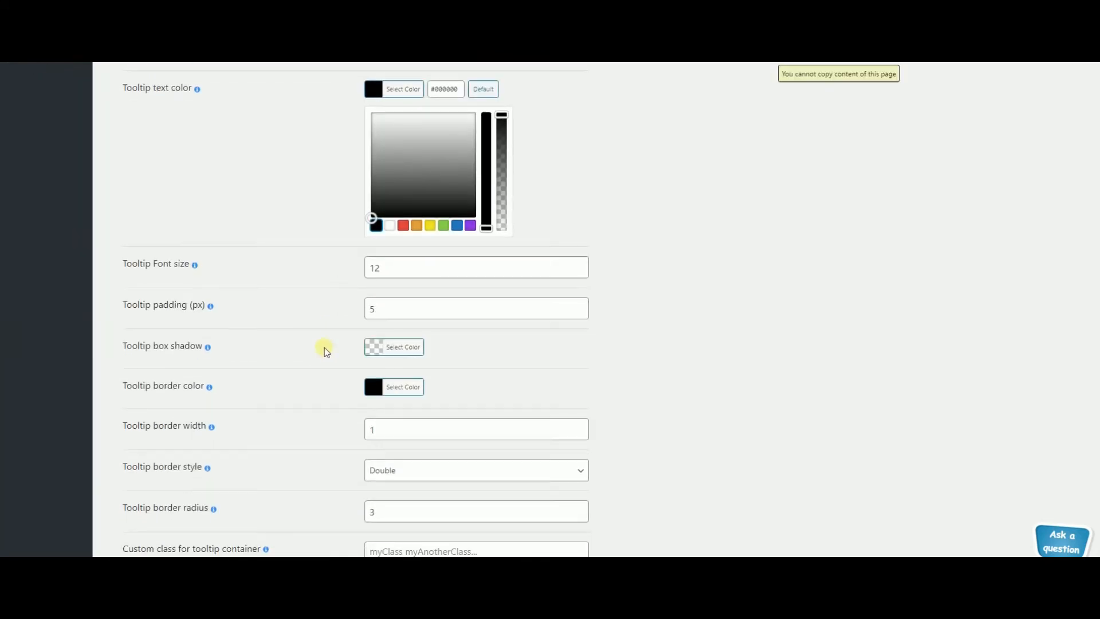
pyautogui.scroll(-3)
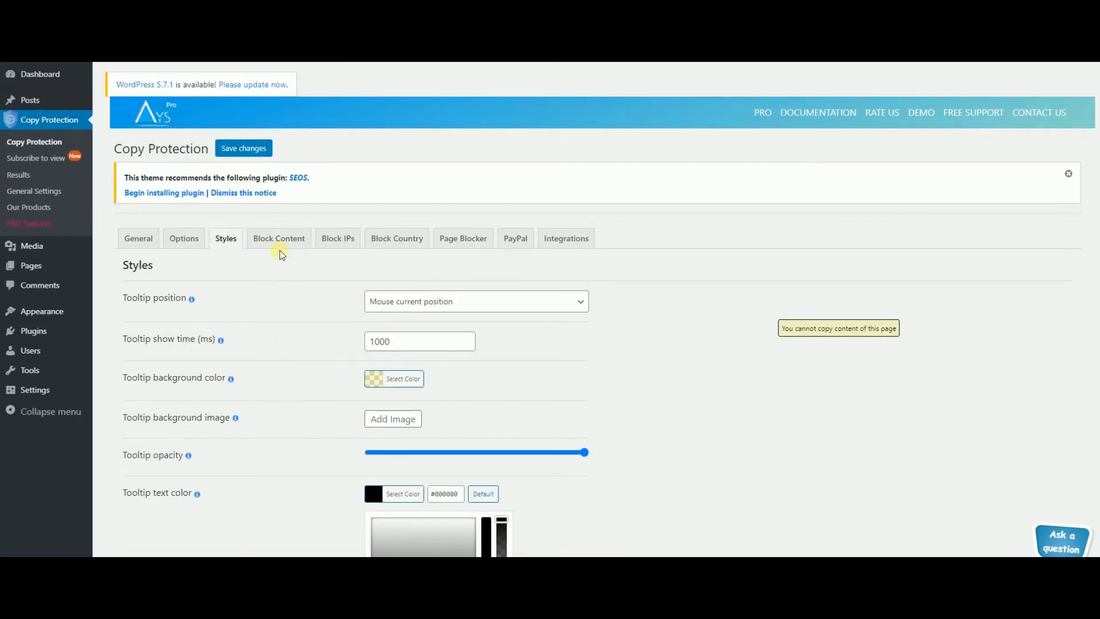
# Review the Block Content, Page Blocker and Integrations settings
pyautogui.click(278, 238)
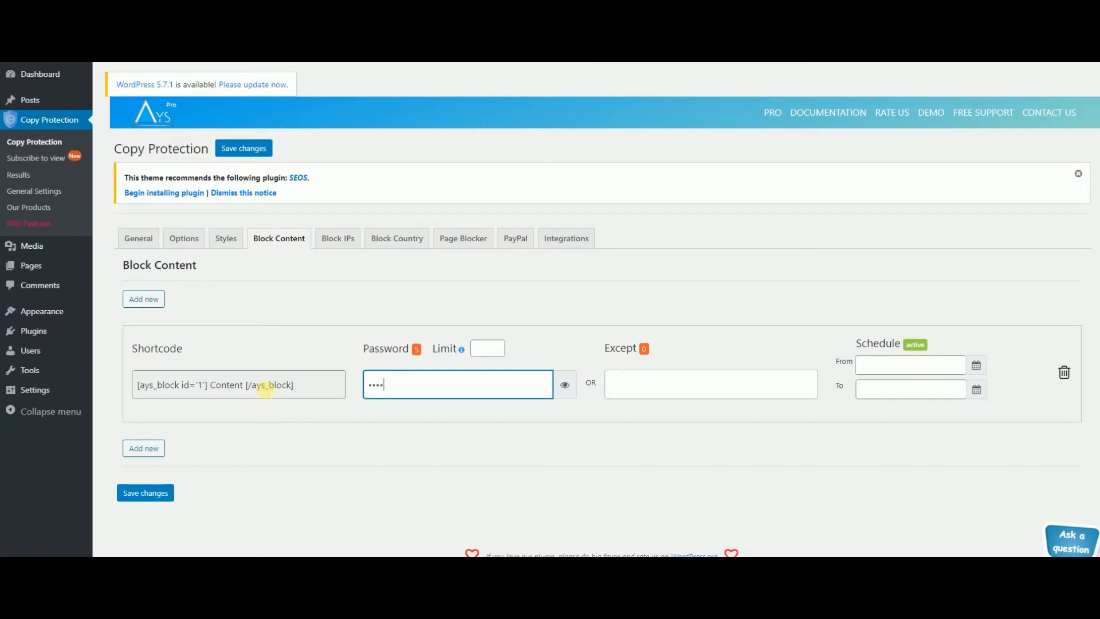
pyautogui.moveTo(393, 304)
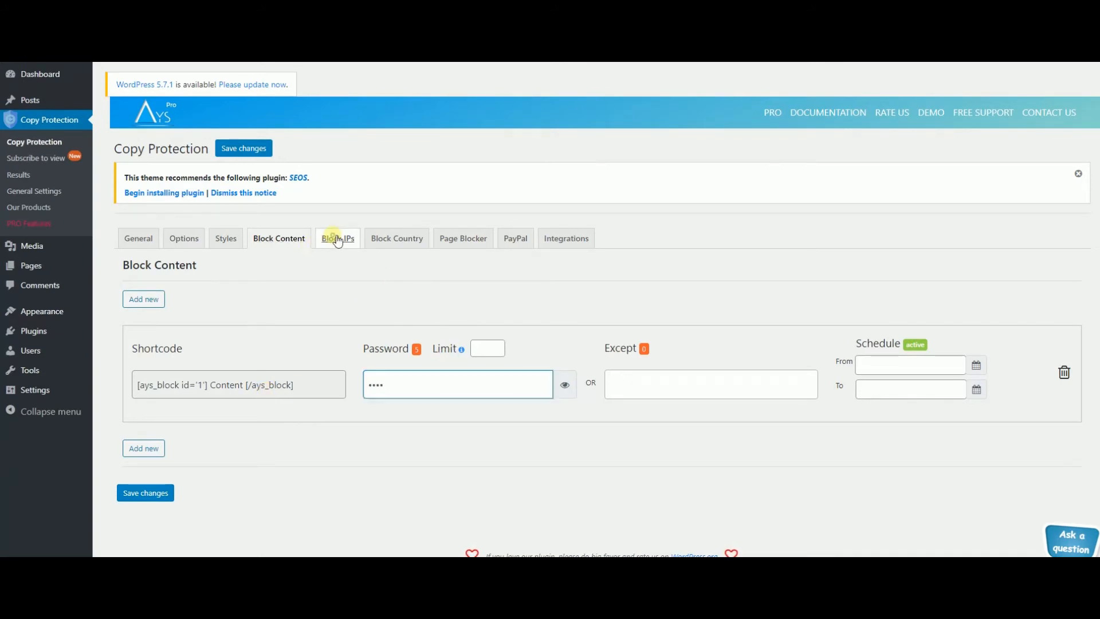
pyautogui.click(463, 238)
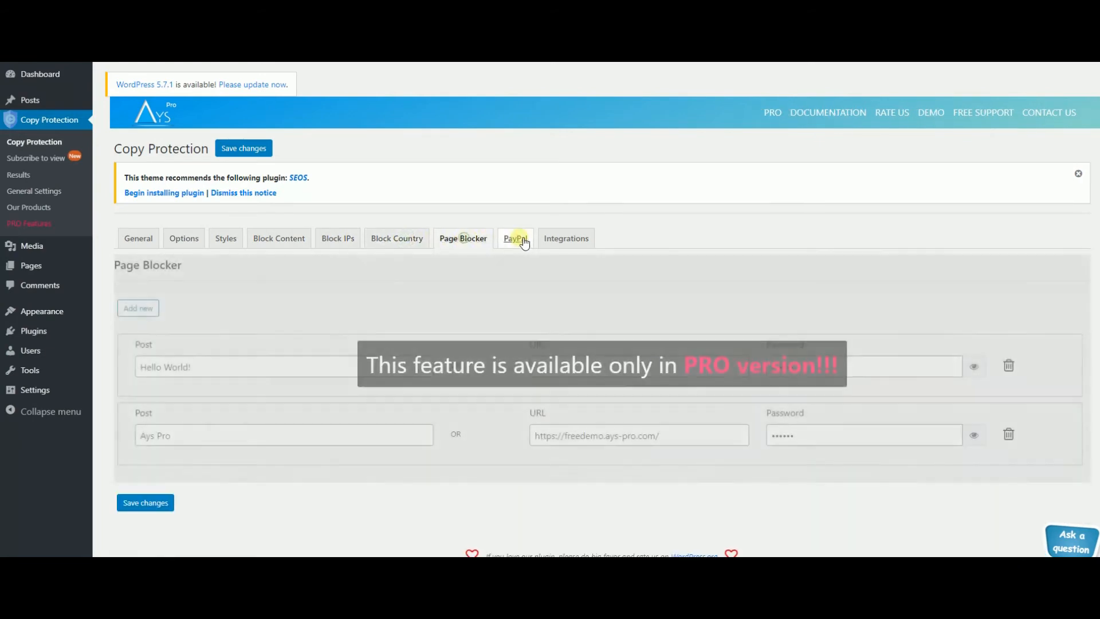
pyautogui.click(565, 238)
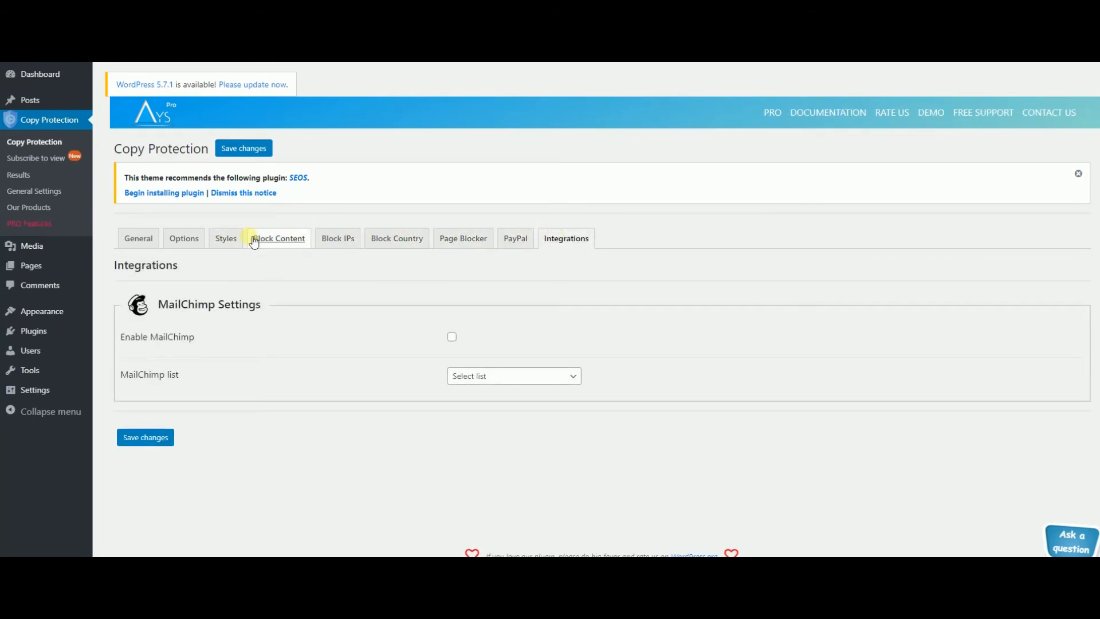
pyautogui.click(279, 239)
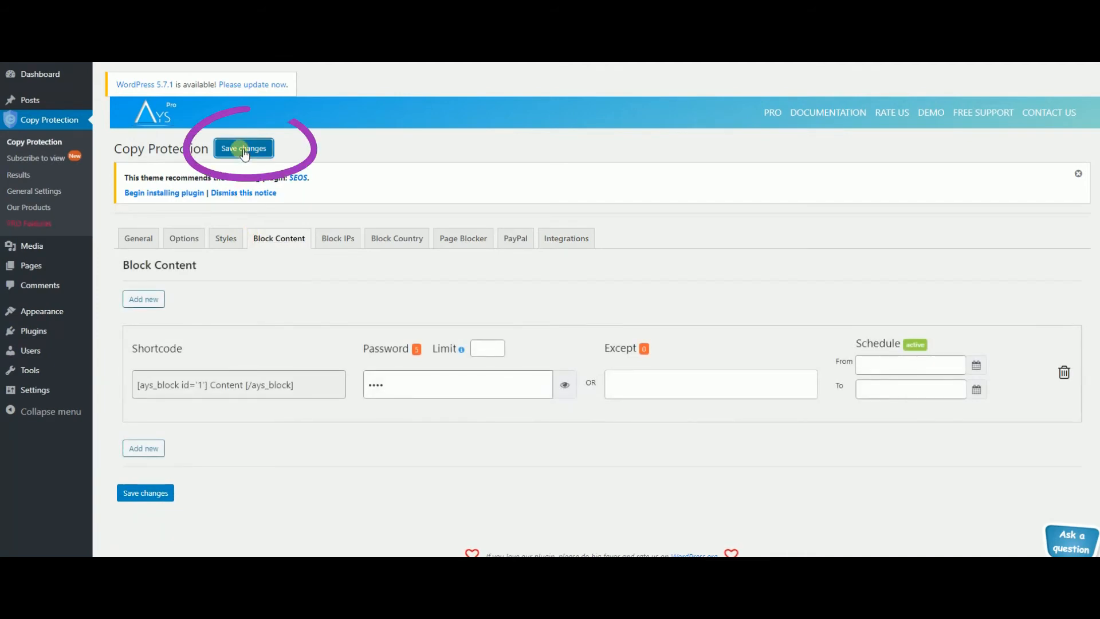
# Save the Block Content settings and copy the ays_block shortcode
pyautogui.click(243, 147)
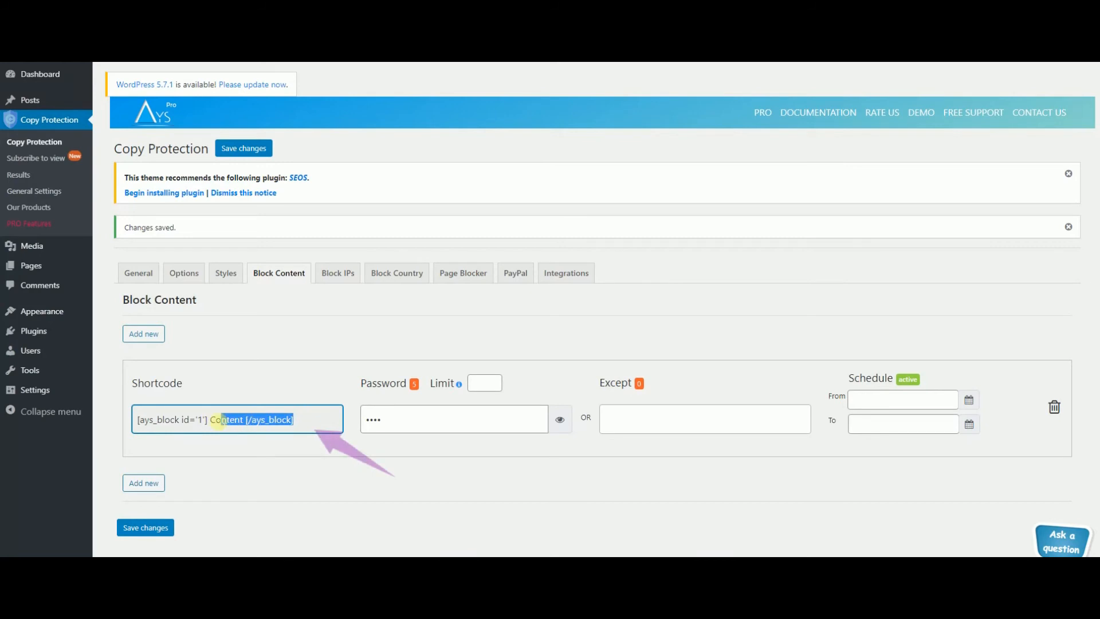
pyautogui.press('ctrl+c')
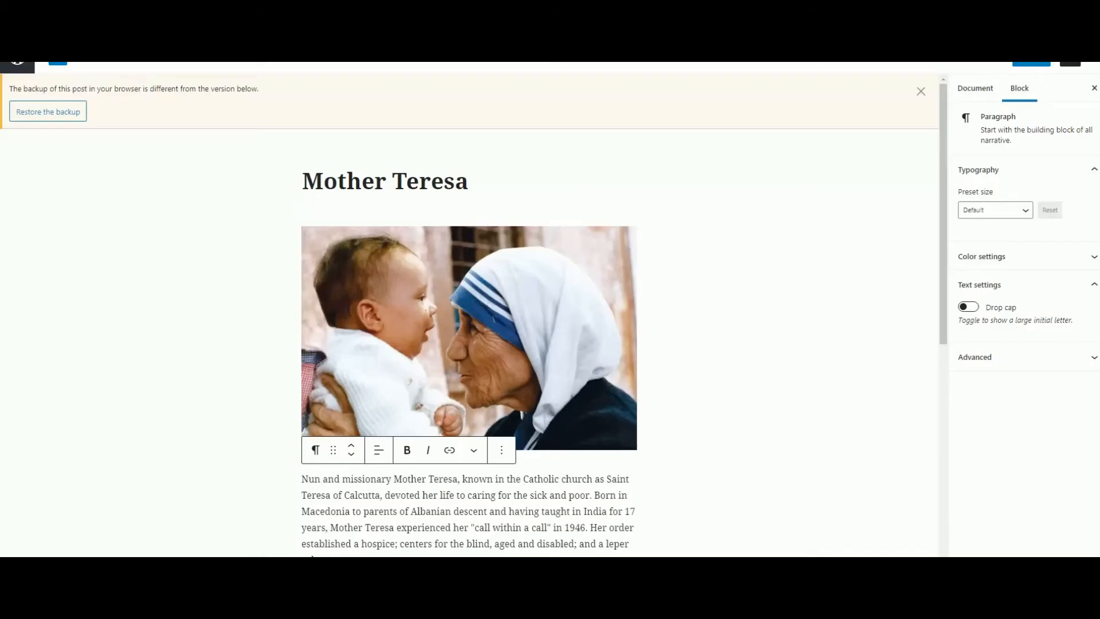
# Paste [ays_block id='1'] before the first paragraph, remove 'Content' and move [/ays_block] to the paragraph's end
pyautogui.scroll(-3)
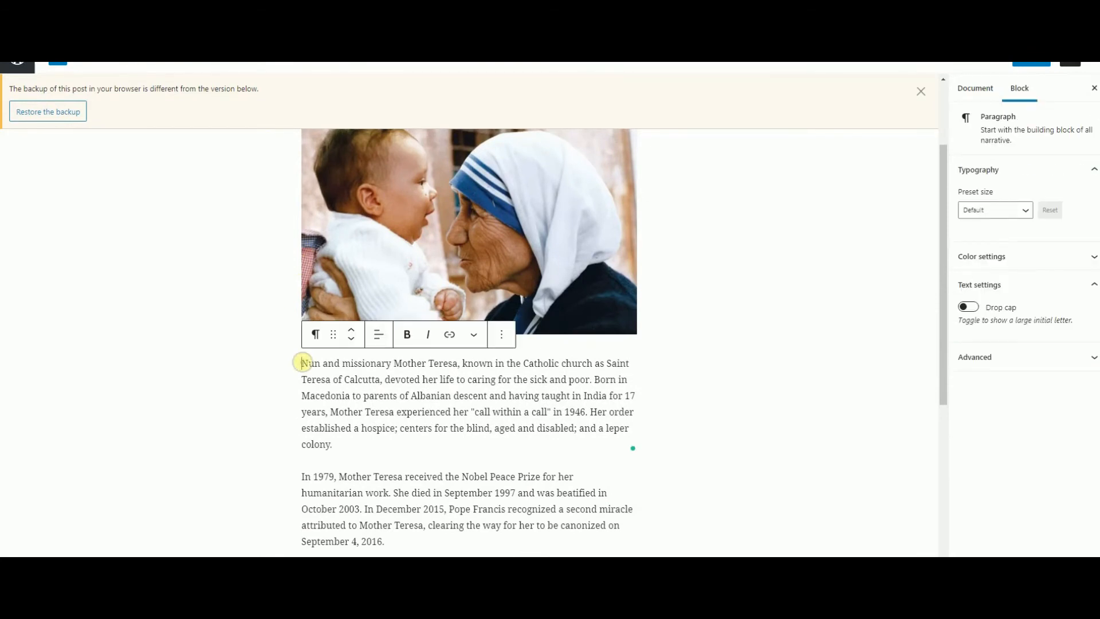
pyautogui.write("[ays_block id='1'] Content [/ays_block]Nun and missionary Mother Teresa,")
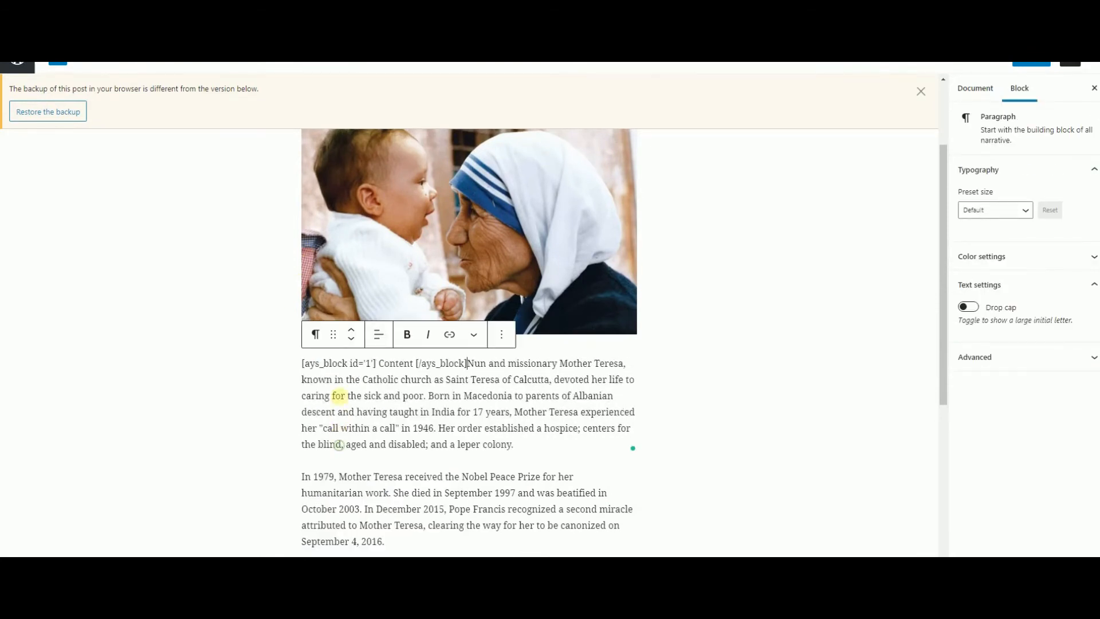
pyautogui.doubleClick(394, 362)
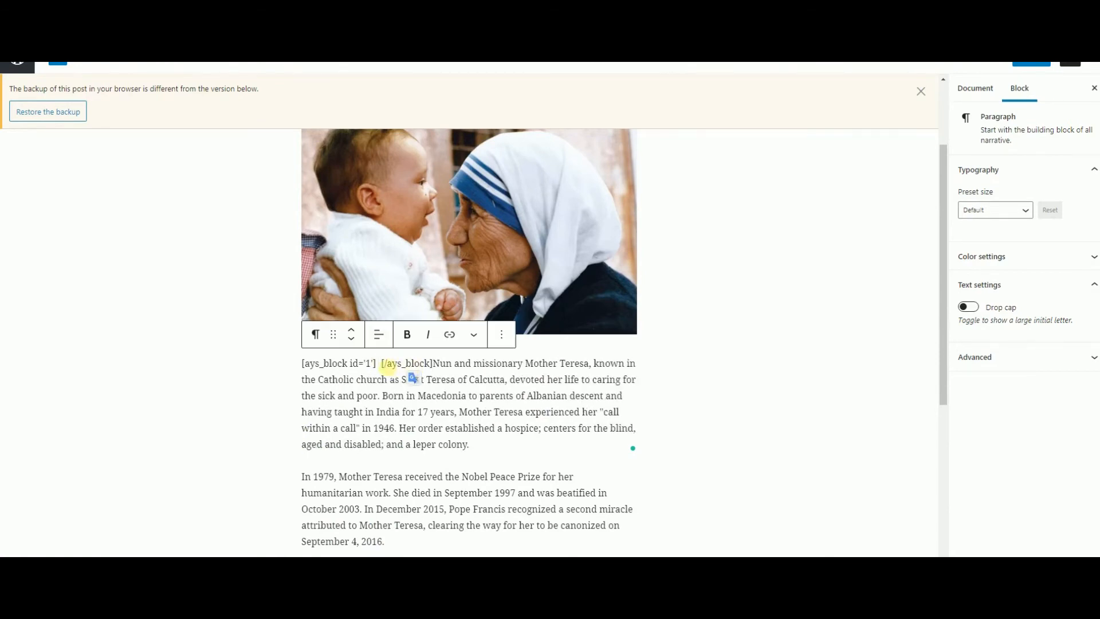
pyautogui.doubleClick(403, 364)
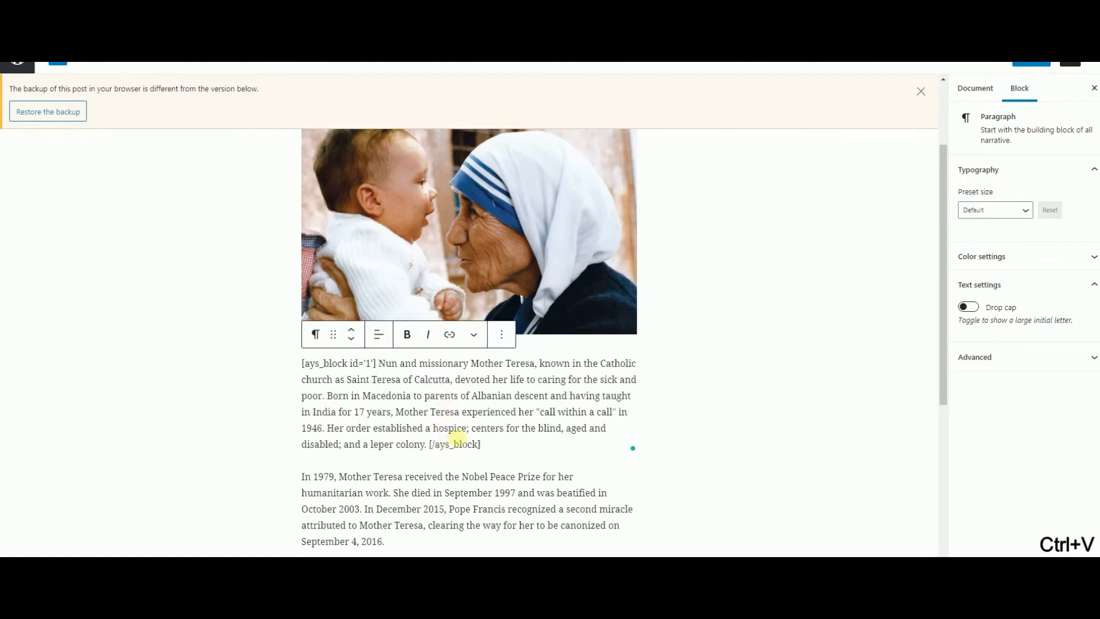
pyautogui.scroll(-3)
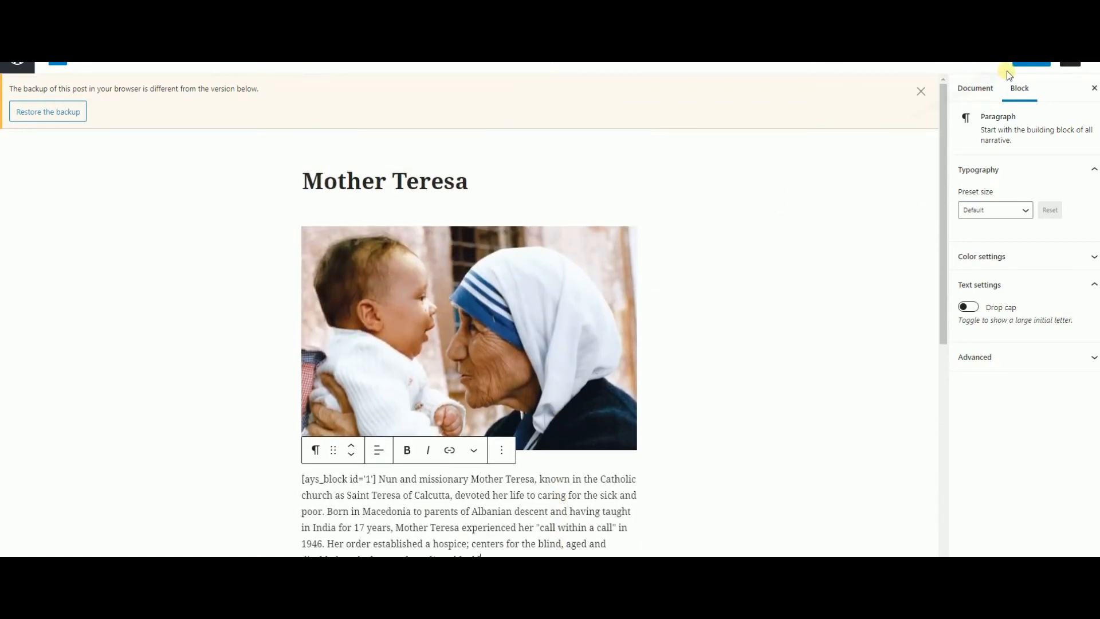
# View the live post and submit the password to unlock the protected paragraph
pyautogui.click(1031, 65)
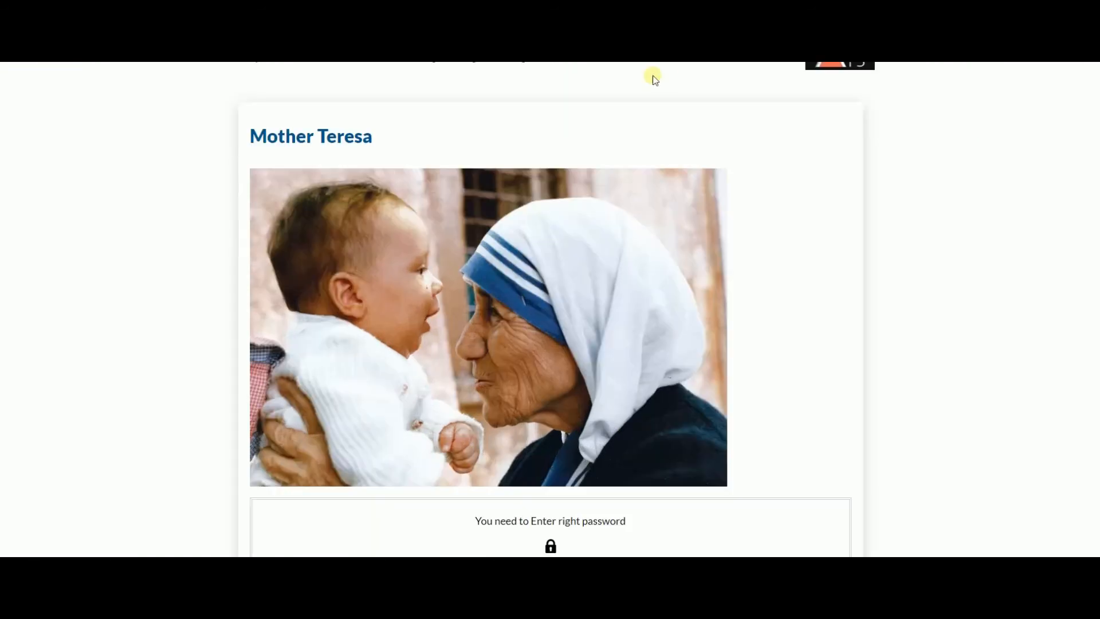
pyautogui.scroll(-3)
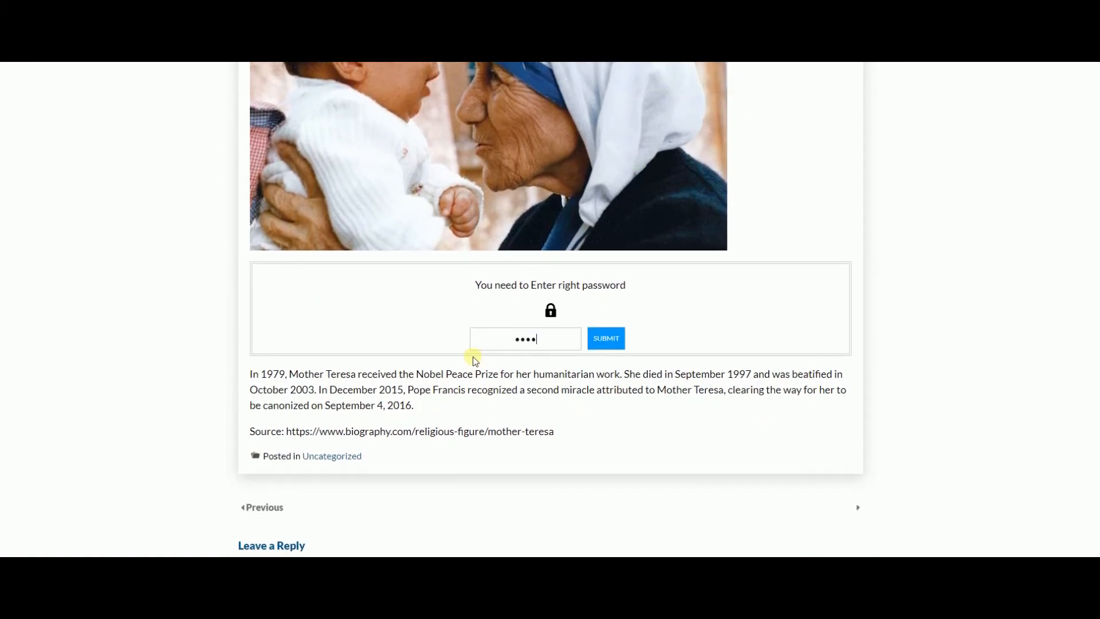
pyautogui.click(605, 338)
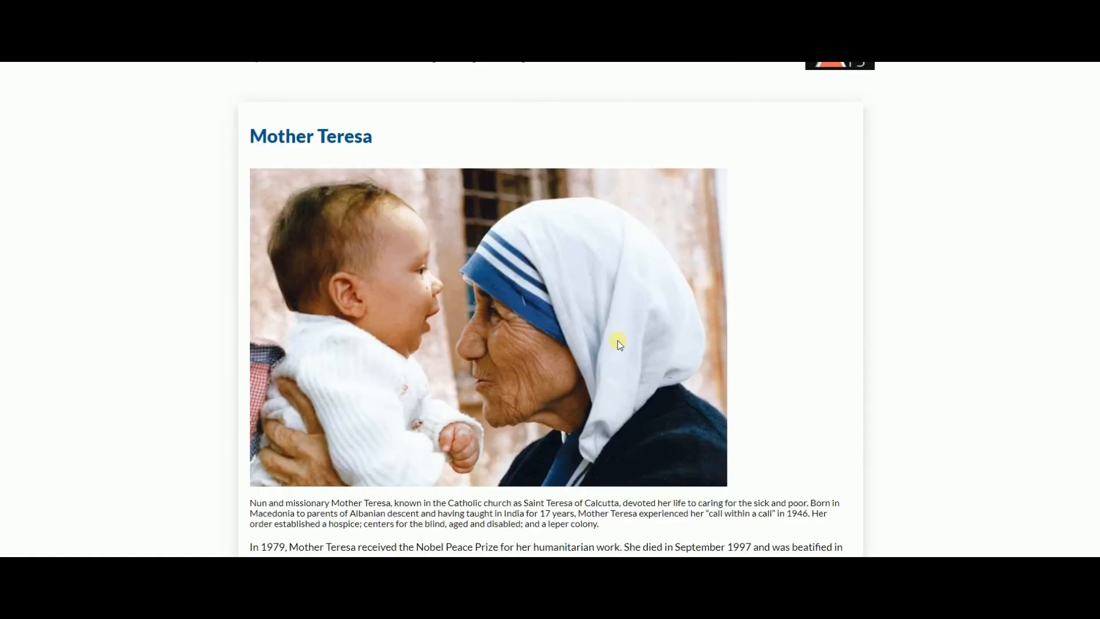
# Try selecting the unlocked text to confirm copy protection blocks it
pyautogui.scroll(-3)
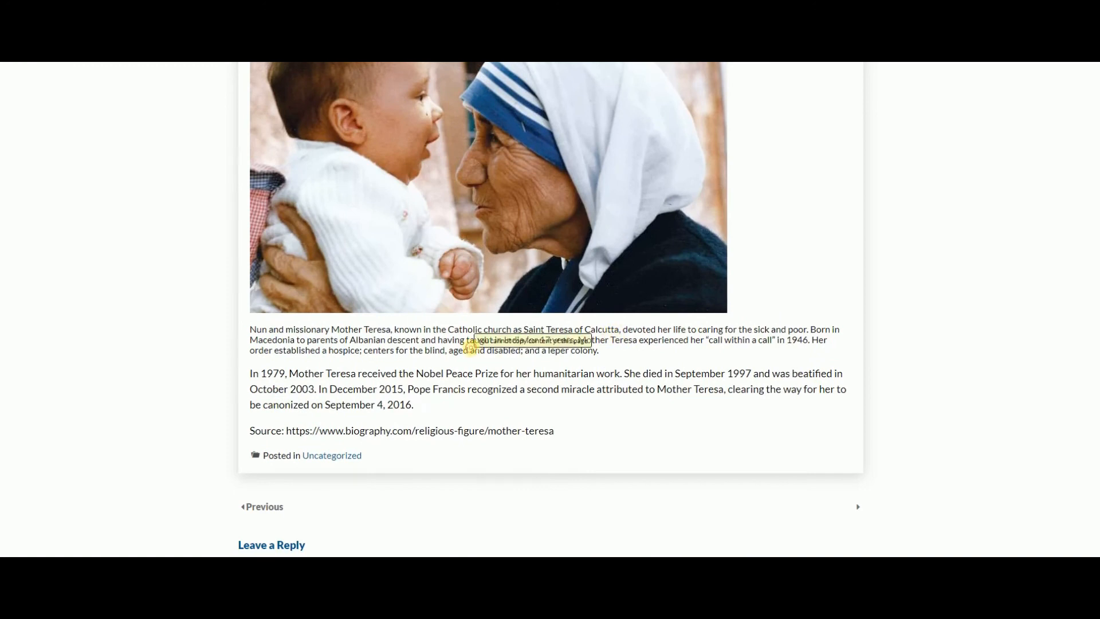
pyautogui.moveTo(356, 372); pyautogui.dragTo(498, 389)
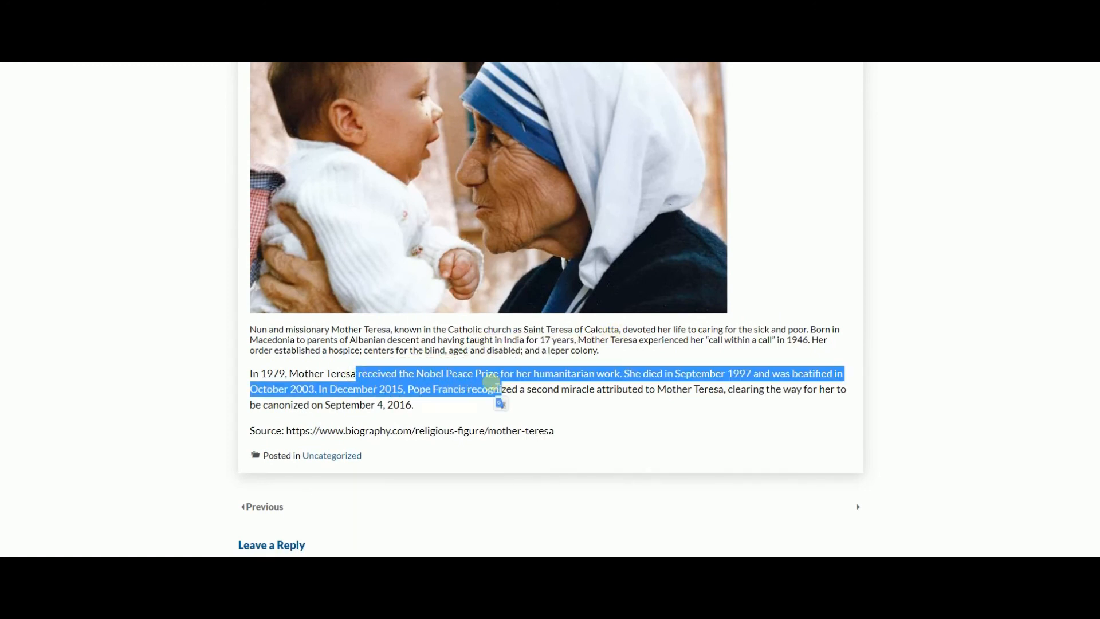
pyautogui.scroll(-3)
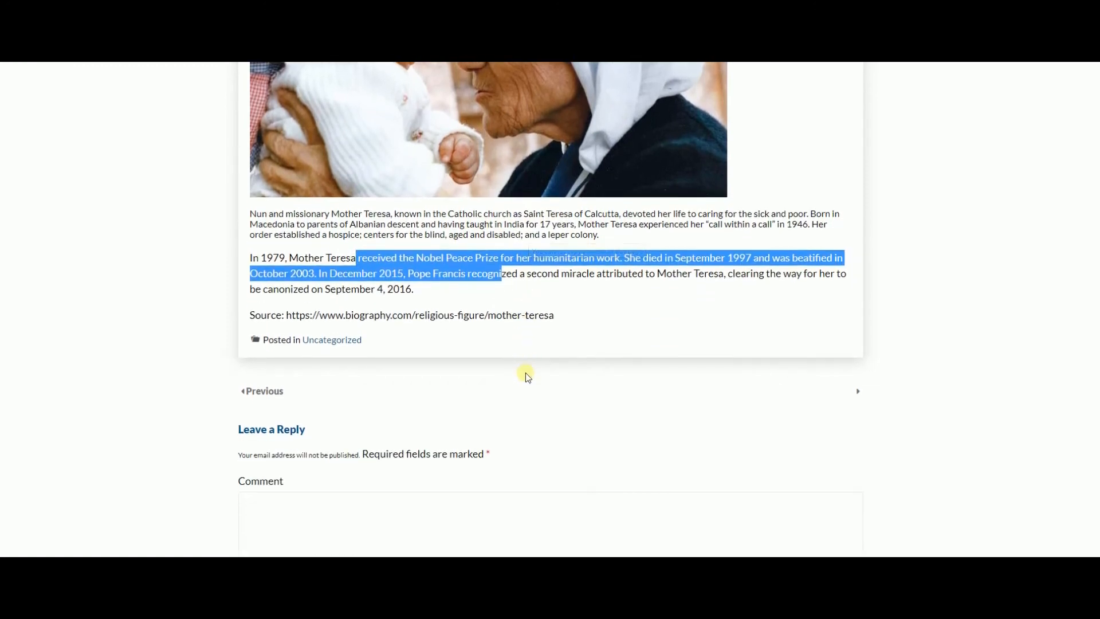